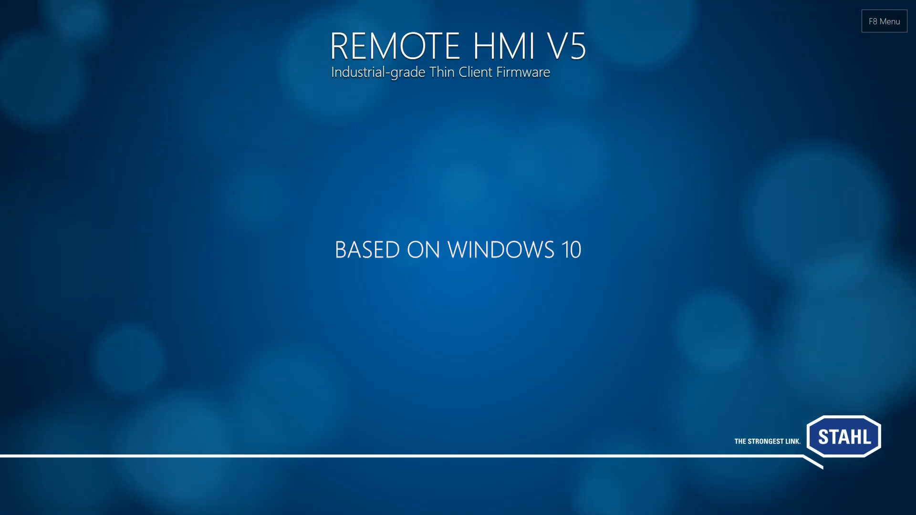
Step: Open the Dashboard menu from the splash screen
{"action": "left_click", "coordinate": [883, 21]}
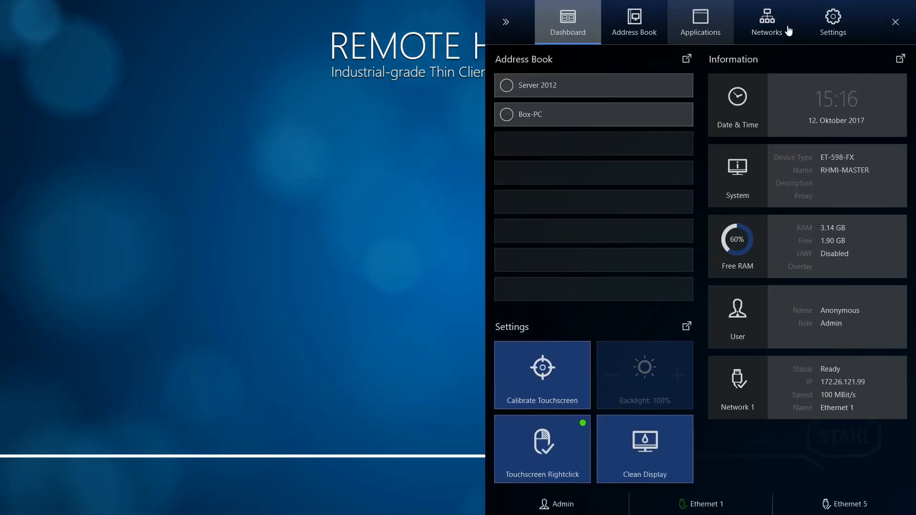
Step: Run Maintain System under System & Network and confirm signing out of RemoteHMI
{"action": "left_click", "coordinate": [832, 23]}
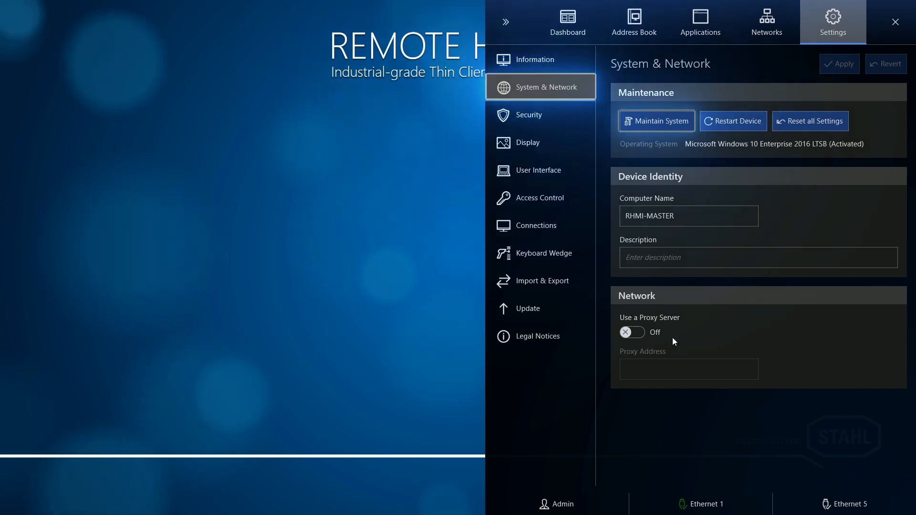
{"action": "left_click", "coordinate": [655, 120]}
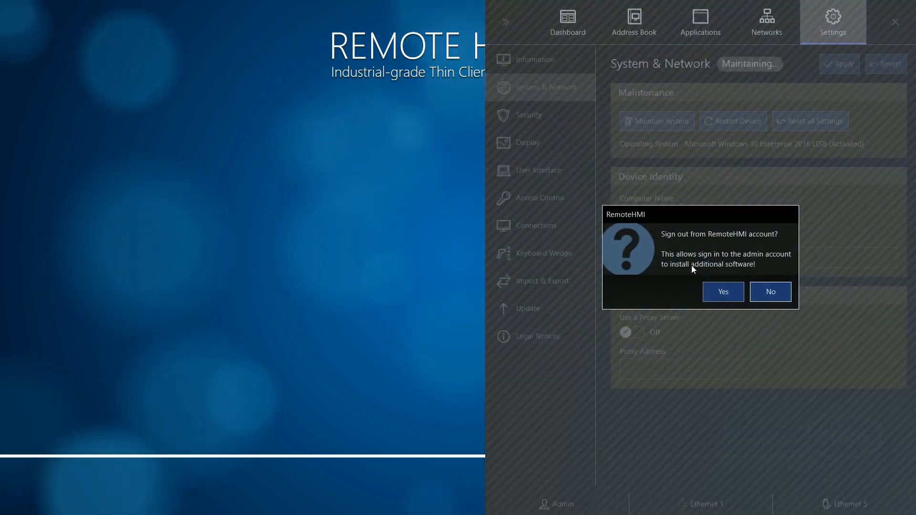
{"action": "mouse_move", "coordinate": [723, 292]}
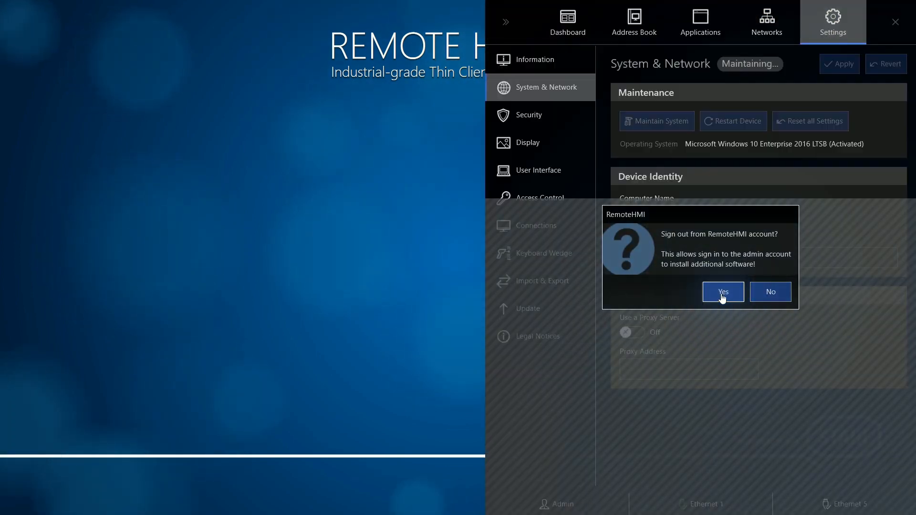
{"action": "left_click", "coordinate": [723, 291]}
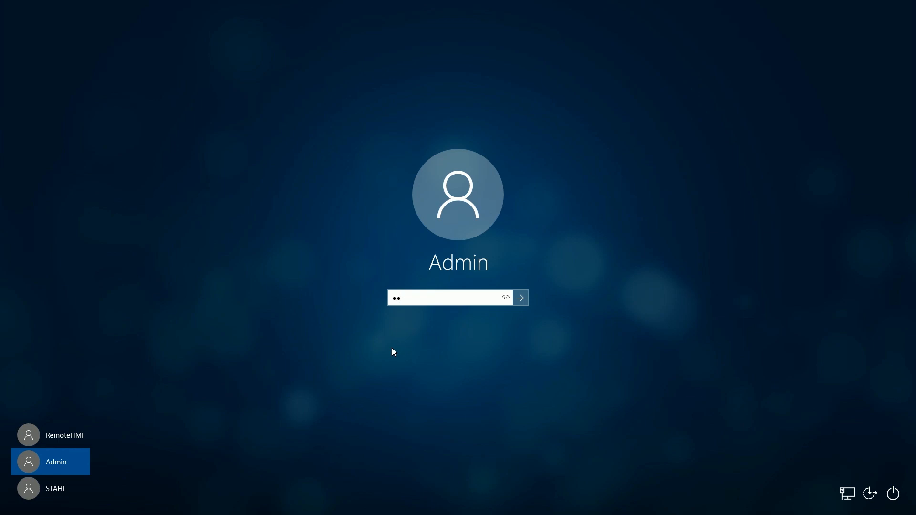
Step: Sign in as Admin, then sign back in with the RemoteHMI account
{"action": "left_click", "coordinate": [519, 298]}
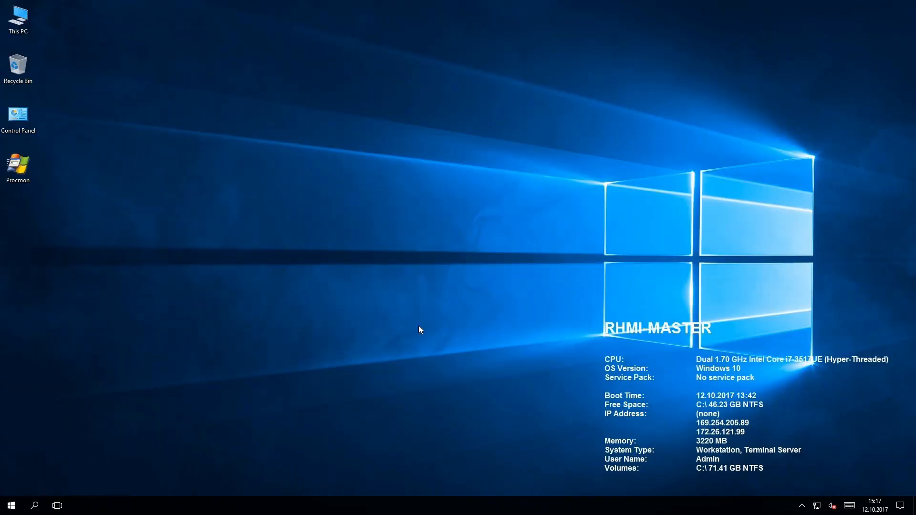
{"action": "mouse_move", "coordinate": [216, 402]}
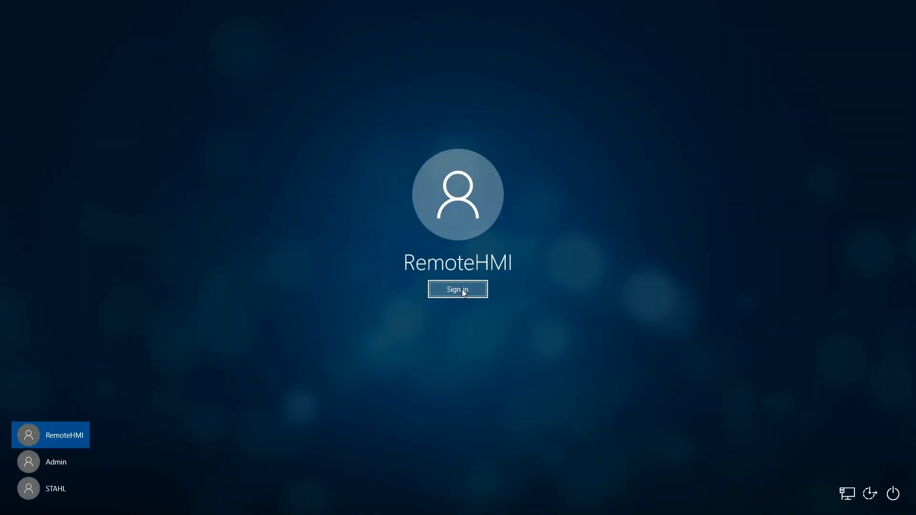
{"action": "left_click", "coordinate": [458, 289]}
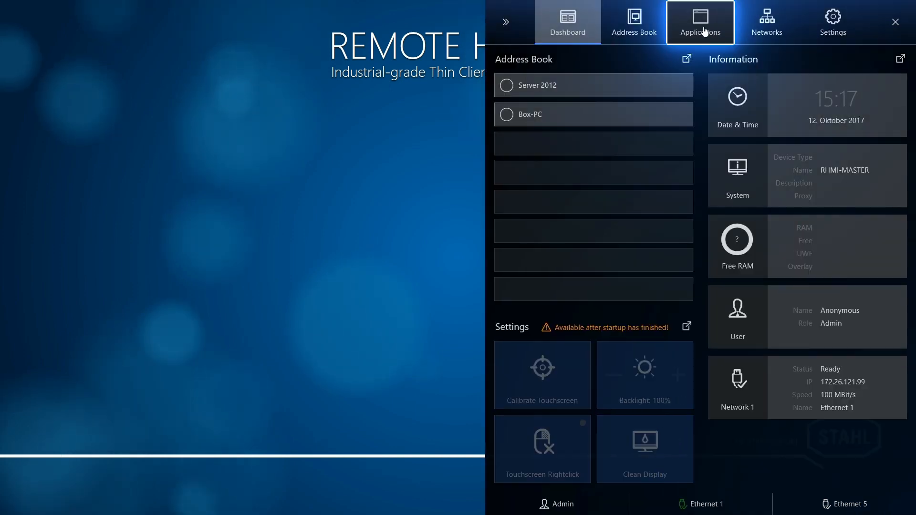
Step: Create a New App entry in Applications and edit its settings
{"action": "left_click", "coordinate": [699, 22]}
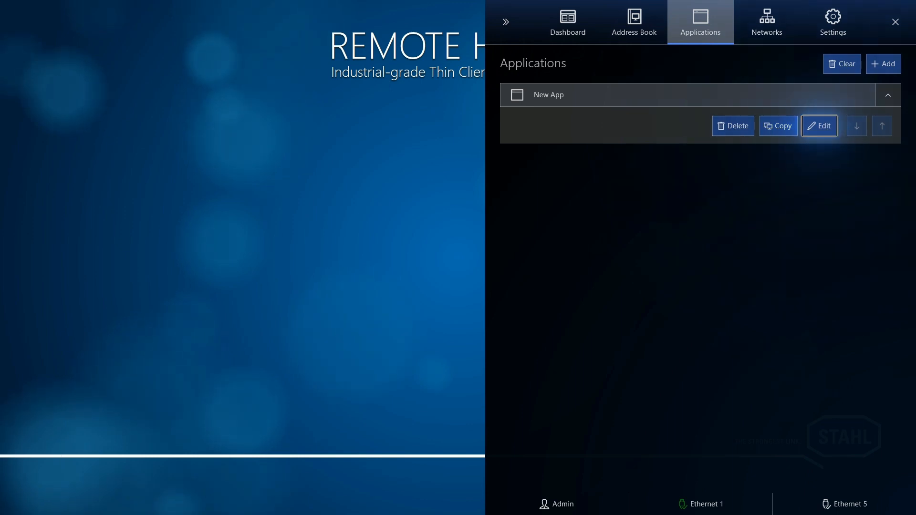
{"action": "left_click", "coordinate": [818, 125]}
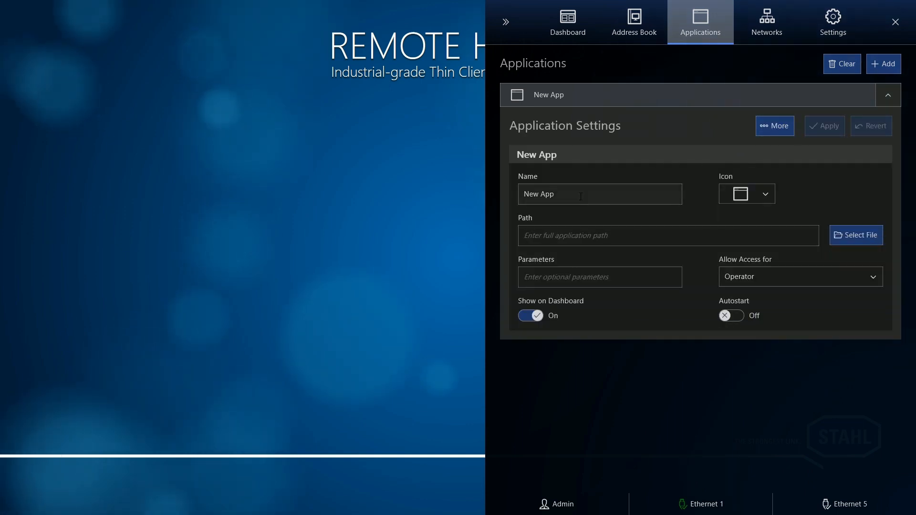
Step: Name the app Isview and give it the camera icon
{"action": "left_click", "coordinate": [599, 193]}
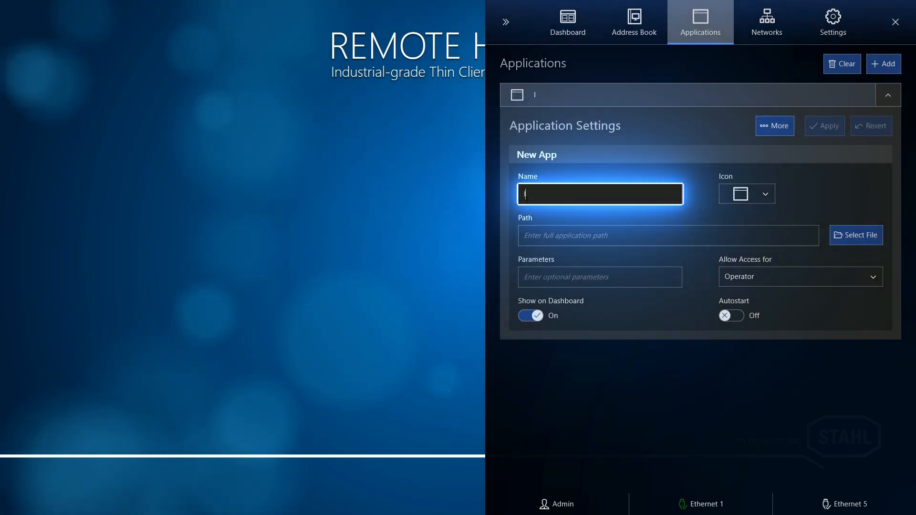
{"action": "type", "text": "sview"}
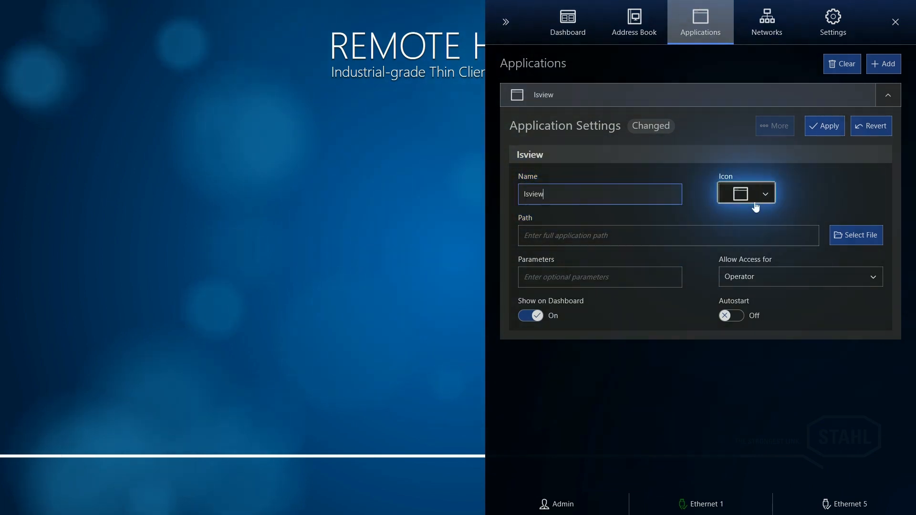
{"action": "left_click", "coordinate": [746, 192]}
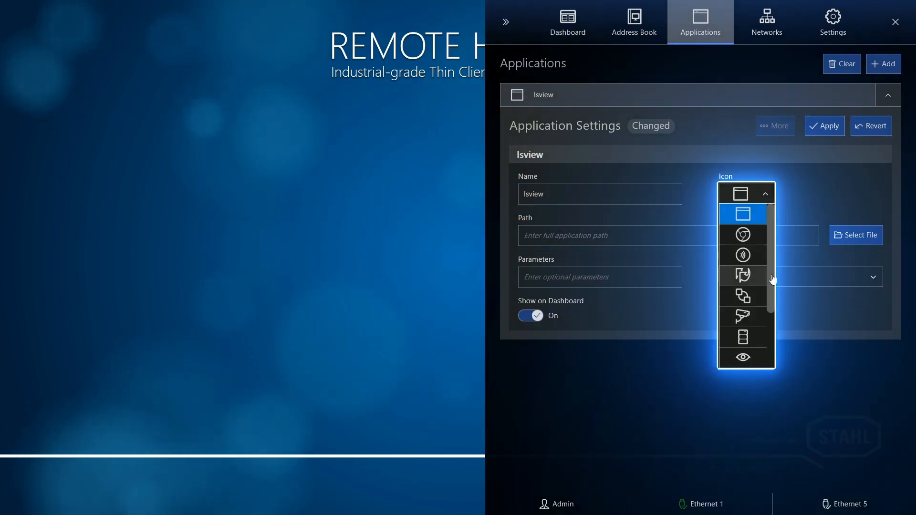
{"action": "left_click", "coordinate": [742, 317]}
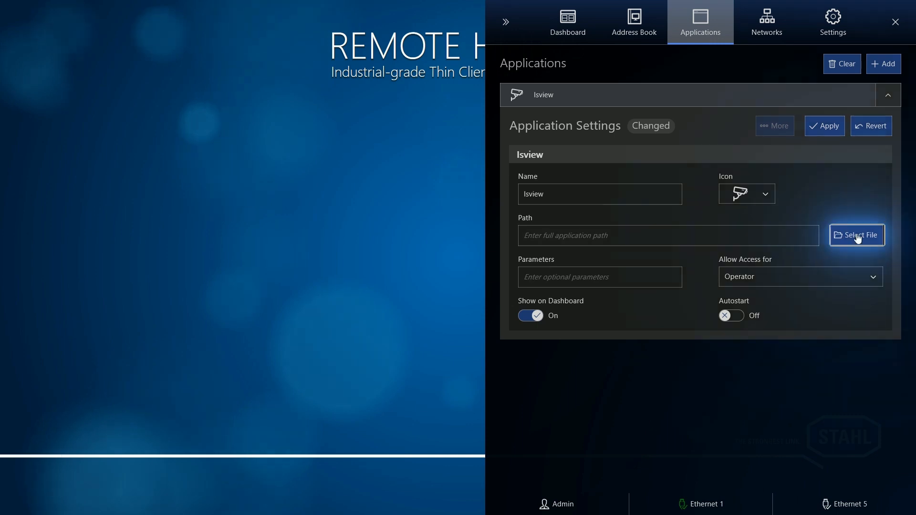
Step: Set the app path to C:\ISView\ISview.exe via the file browser
{"action": "left_click", "coordinate": [856, 236]}
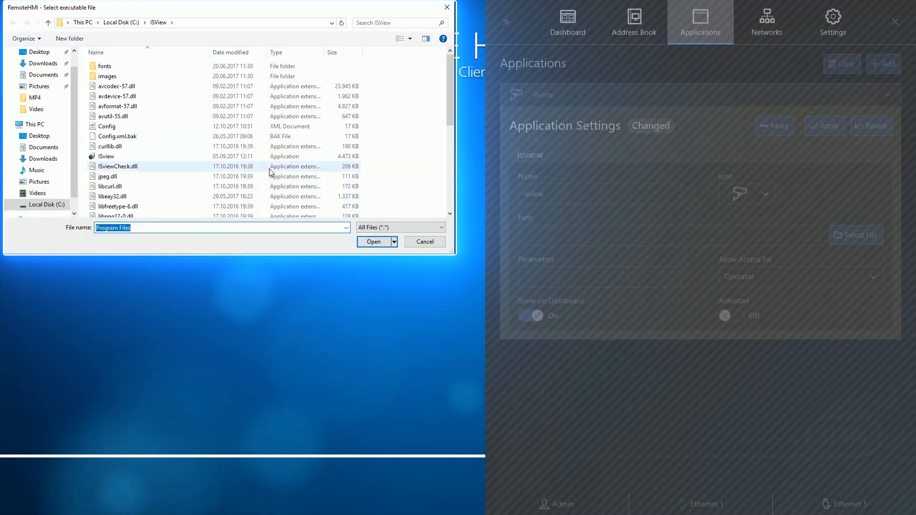
{"action": "left_click", "coordinate": [108, 155]}
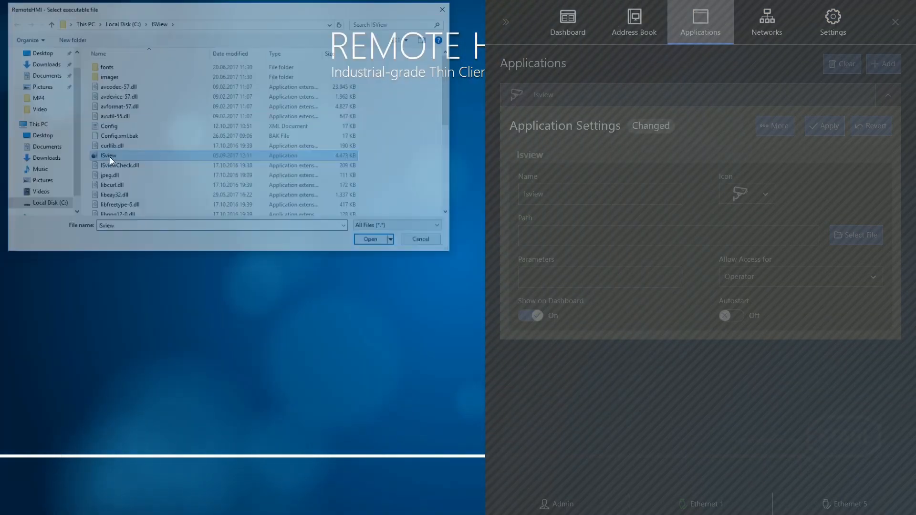
{"action": "left_click", "coordinate": [369, 239]}
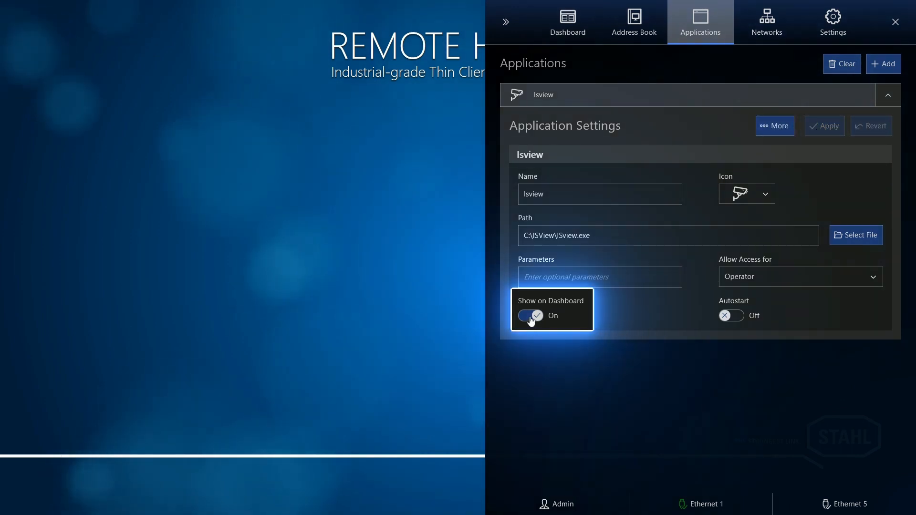
Step: Apply the app settings and launch Isview from its Dashboard tile
{"action": "left_click", "coordinate": [529, 316]}
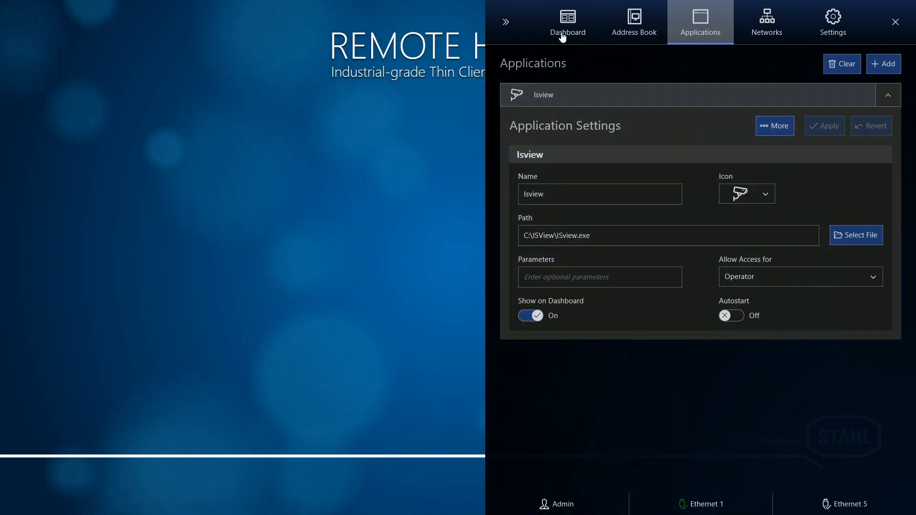
{"action": "left_click", "coordinate": [566, 22]}
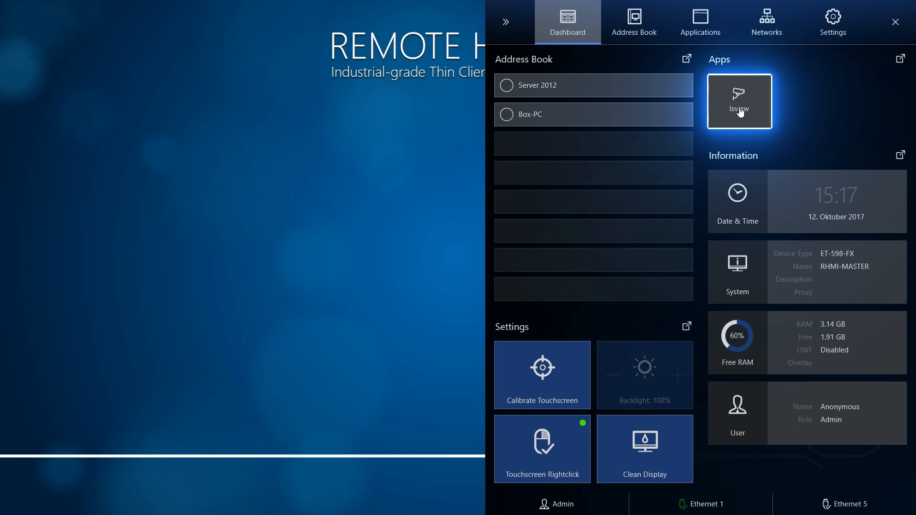
{"action": "left_click", "coordinate": [739, 101]}
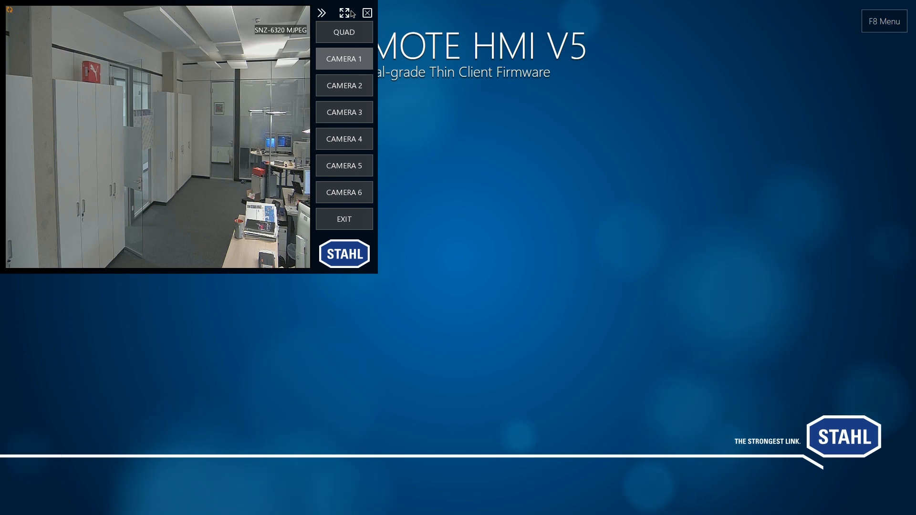
Step: Bring up the RemoteHMI menu and close the Isview camera window
{"action": "left_click", "coordinate": [883, 21]}
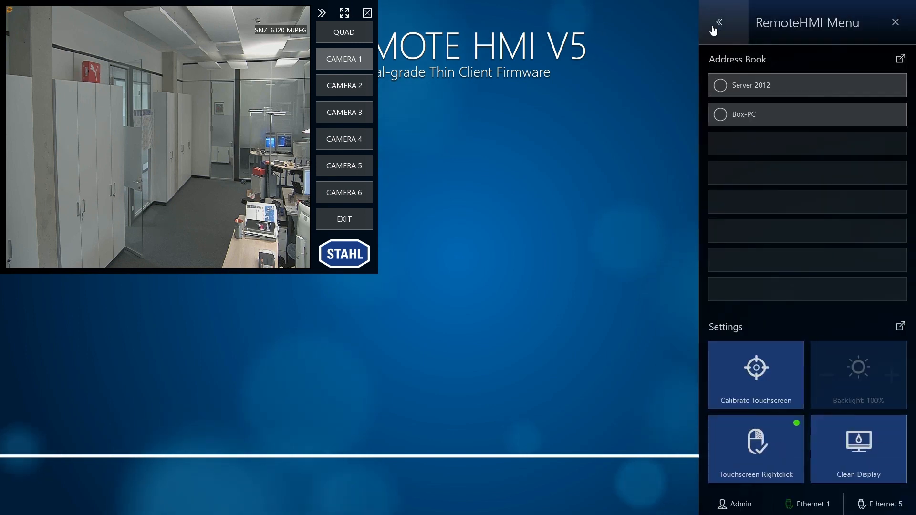
{"action": "left_click", "coordinate": [718, 23]}
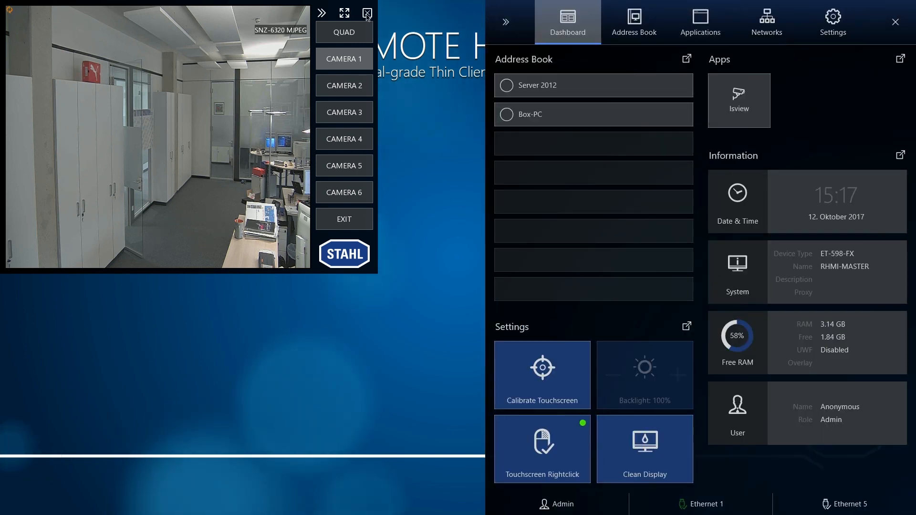
{"action": "left_click", "coordinate": [367, 13]}
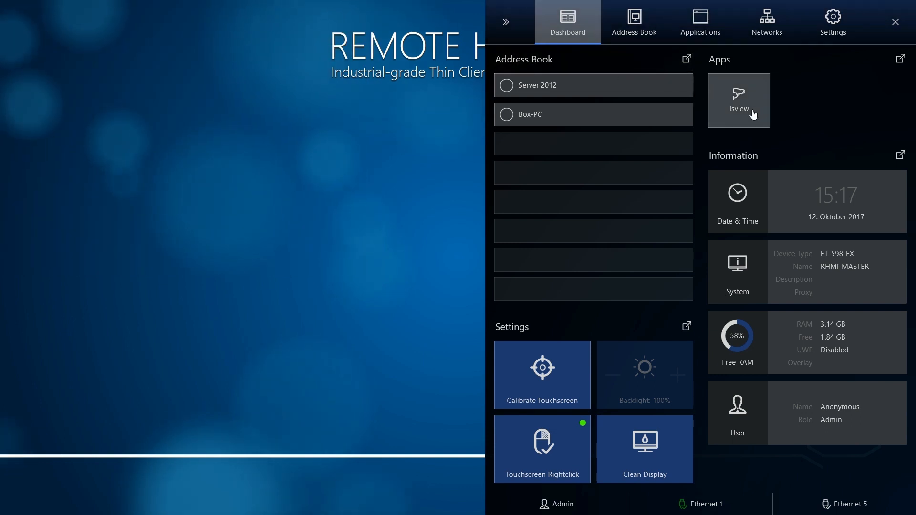
{"action": "left_click", "coordinate": [894, 22]}
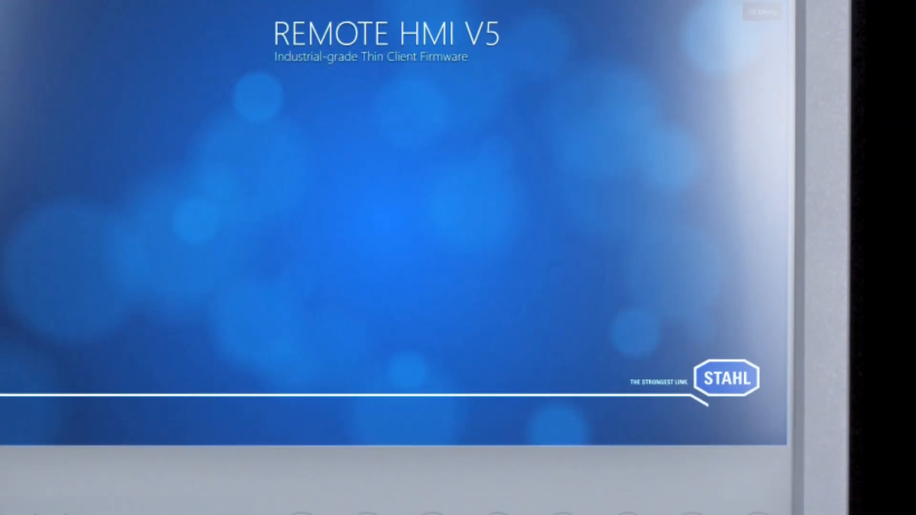